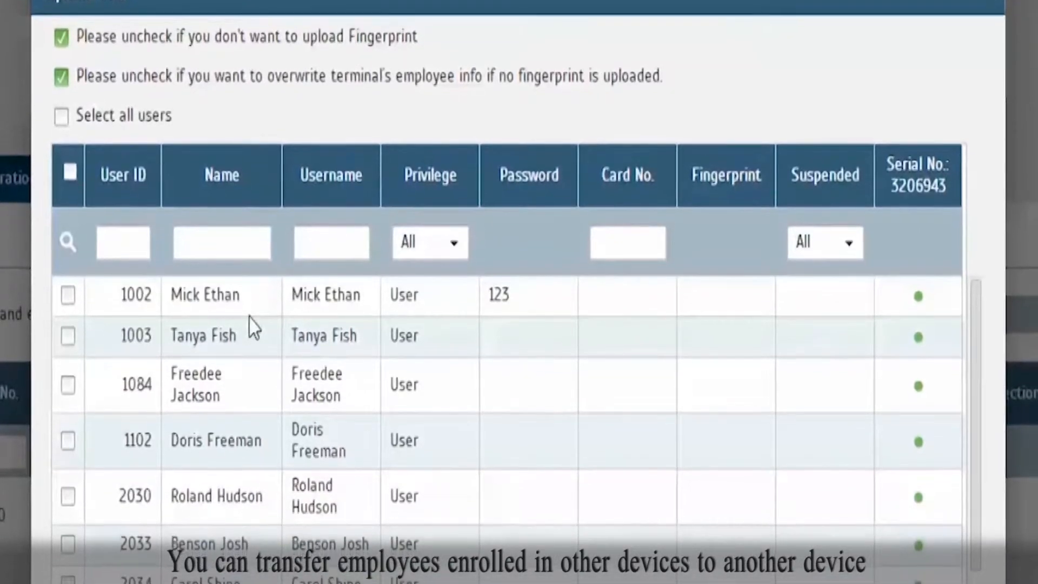
# - Go to Device > FingerTec Terminal to list the registered terminals
pyautogui.scroll(-3)
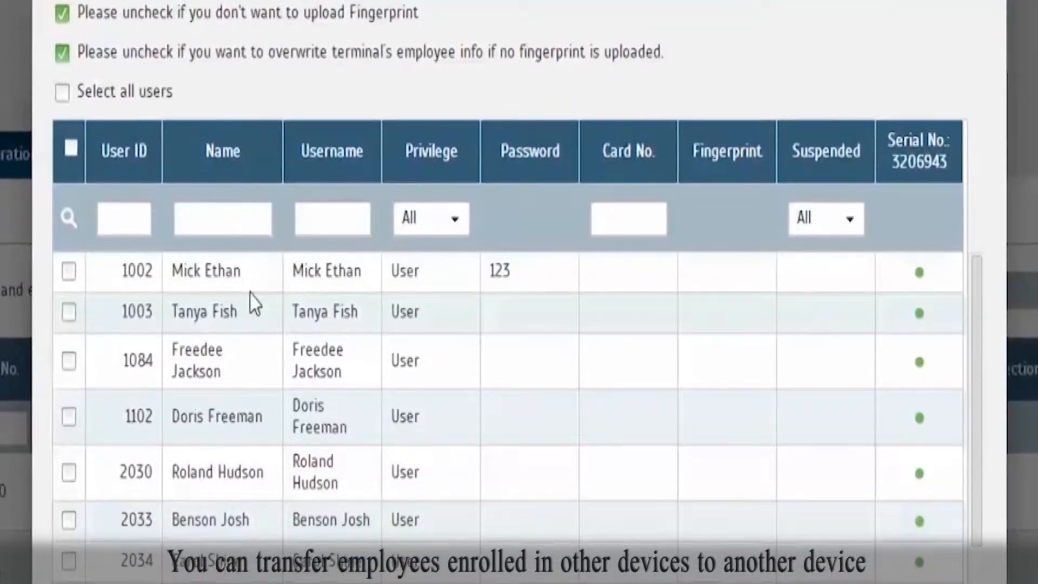
pyautogui.scroll(-3)
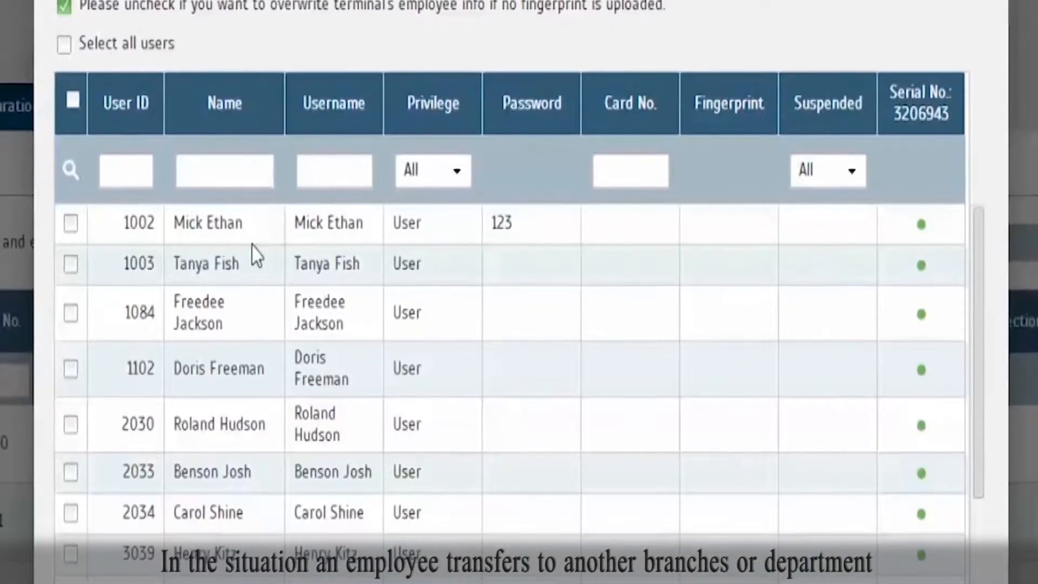
pyautogui.scroll(-3)
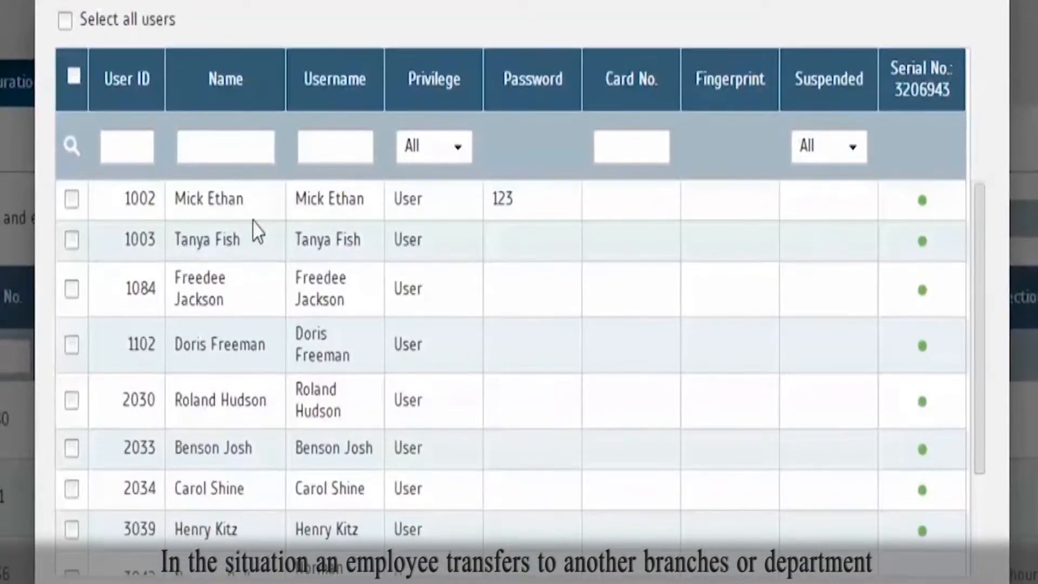
pyautogui.scroll(-3)
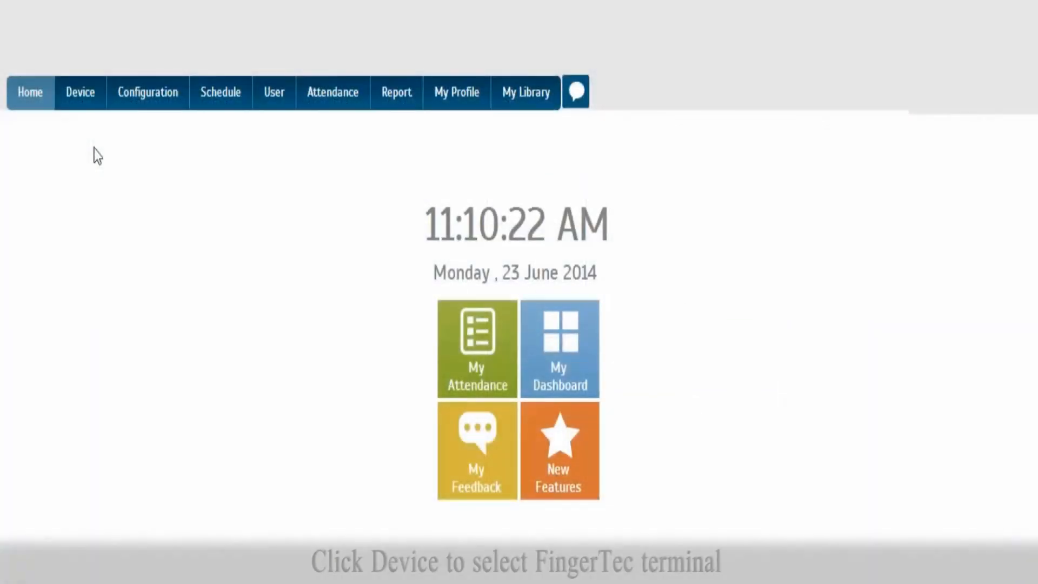
pyautogui.click(79, 93)
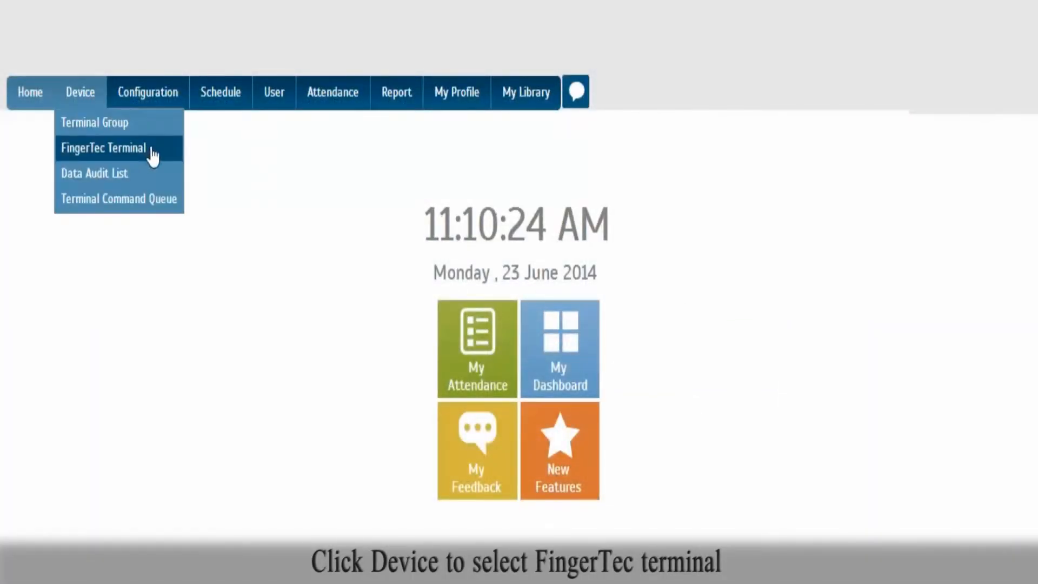
pyautogui.click(104, 148)
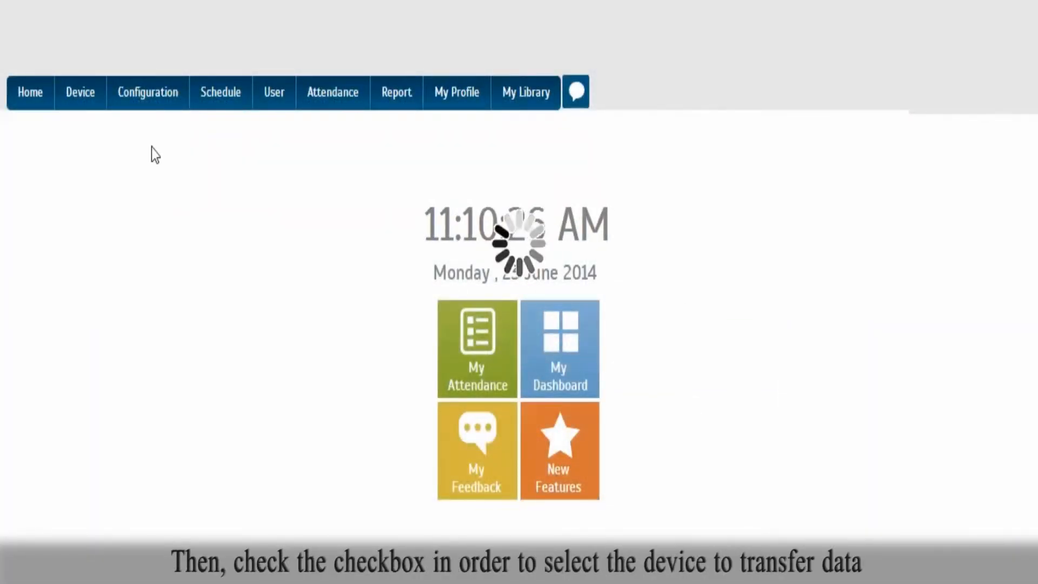
pyautogui.click(79, 92)
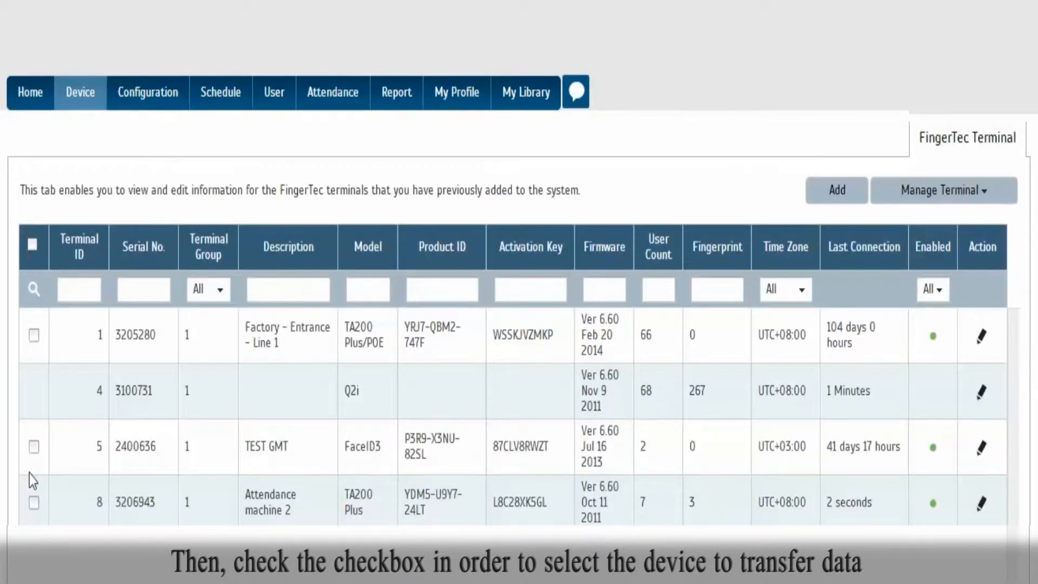
# - Select terminal 8 (3206943) and choose Manage Terminal > Upload User
pyautogui.click(33, 502)
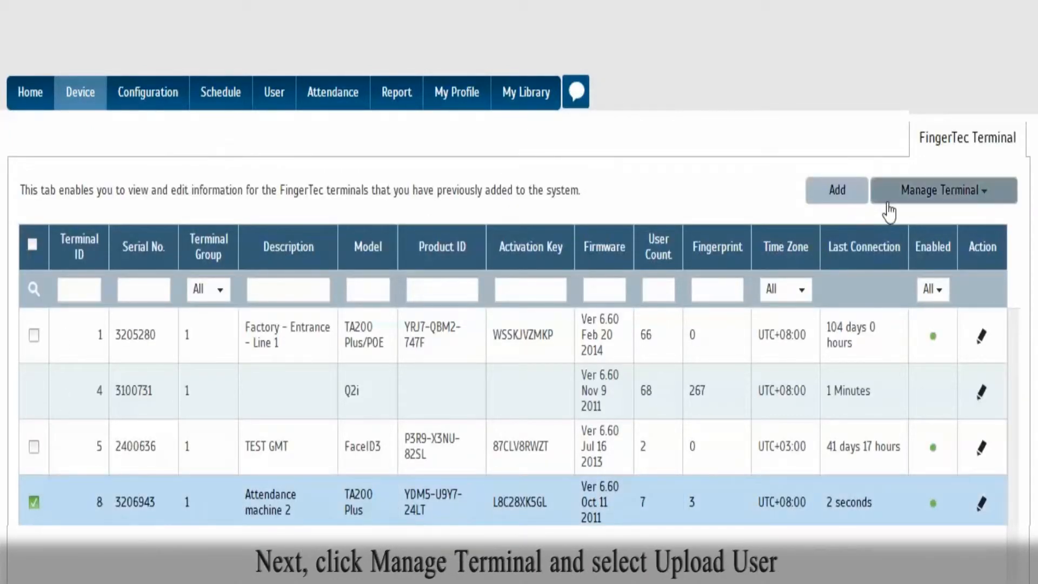
pyautogui.click(944, 190)
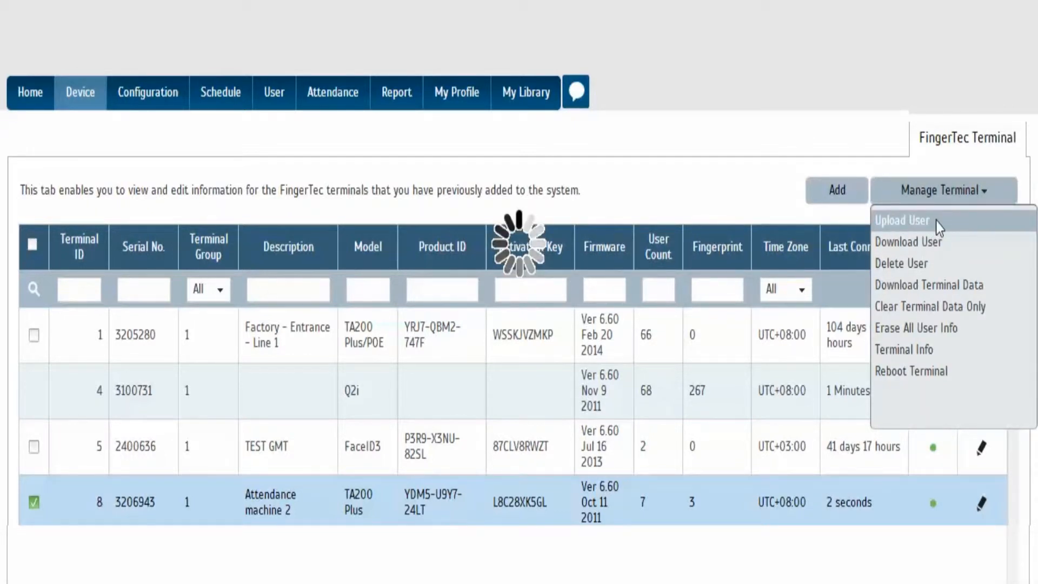
pyautogui.click(902, 220)
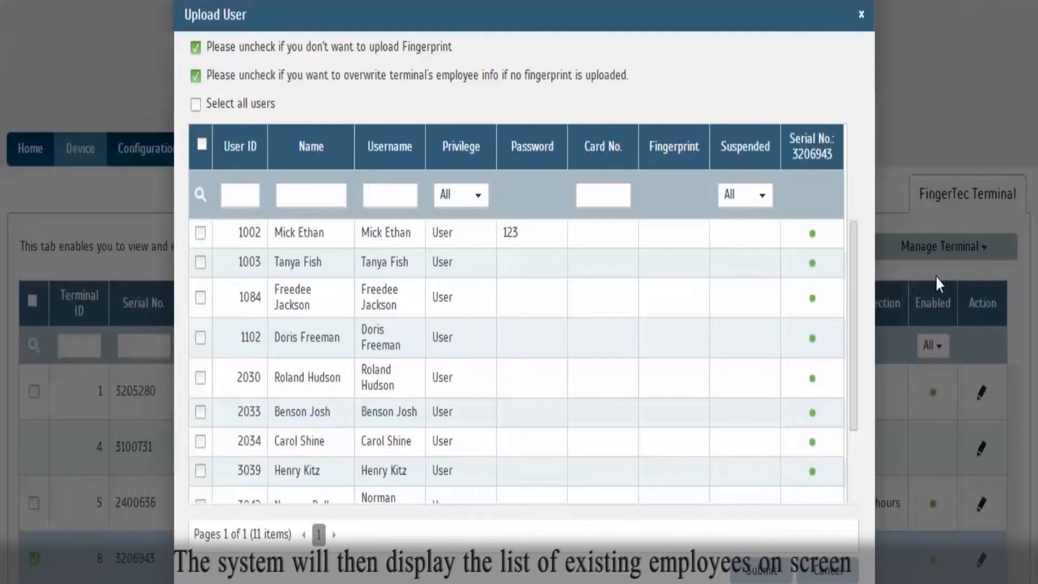
# - Tick users 1002, 1003 and 1084 in the Upload User dialog
pyautogui.click(201, 232)
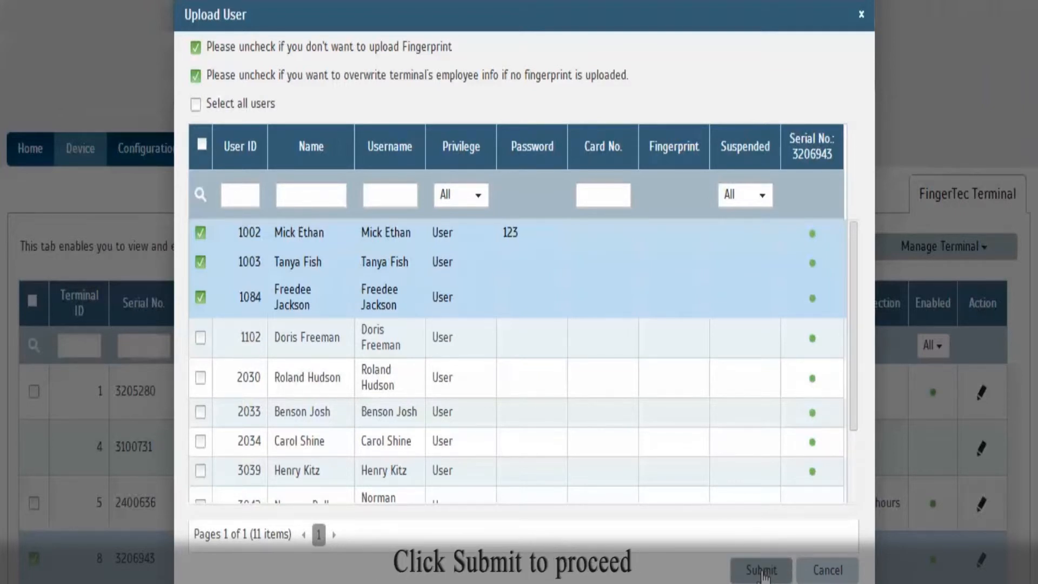
# - Submit the upload of the three employees and confirm both upload messages
pyautogui.click(764, 569)
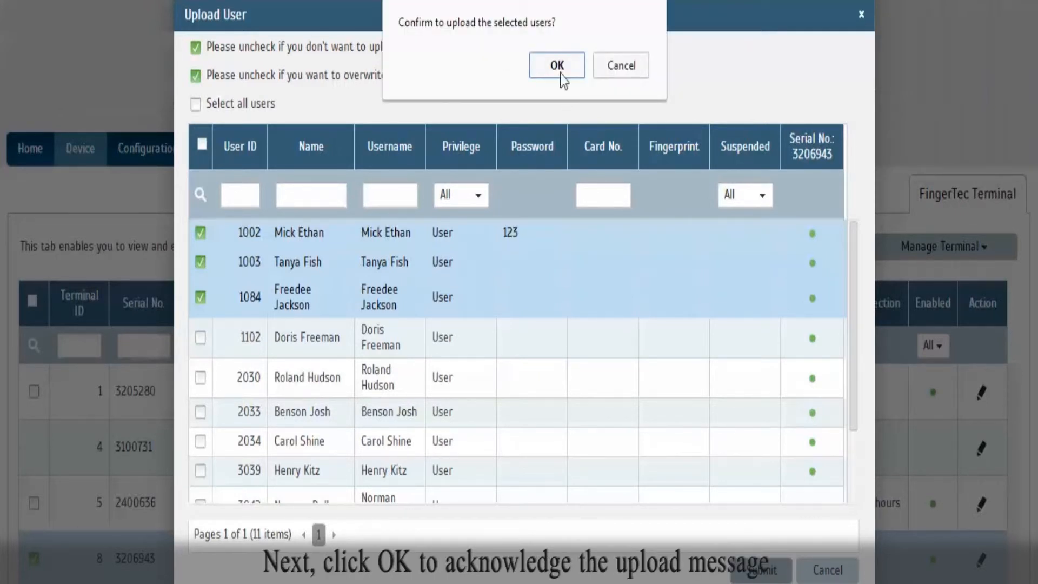
pyautogui.click(557, 65)
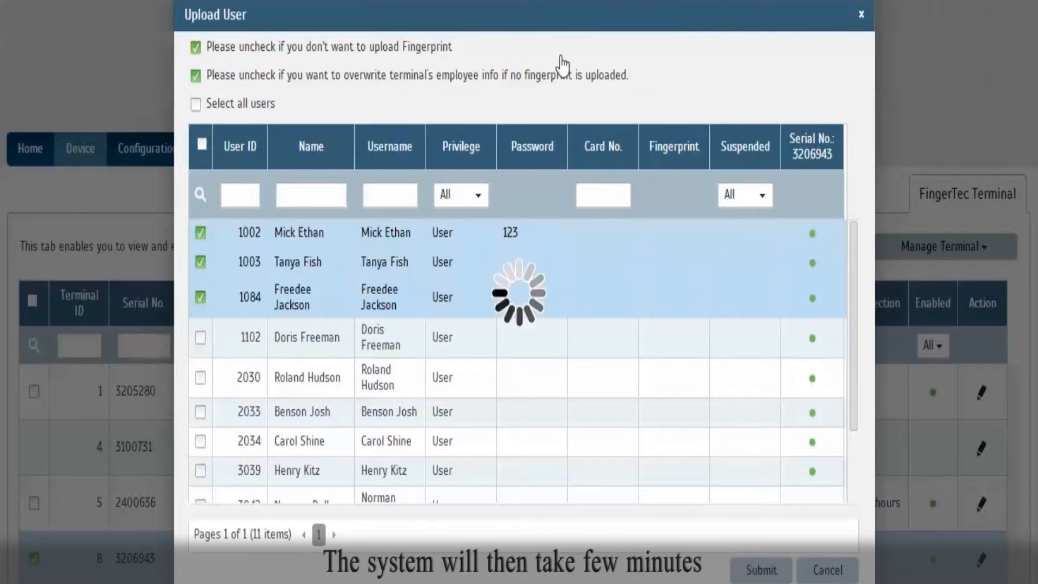
pyautogui.click(775, 571)
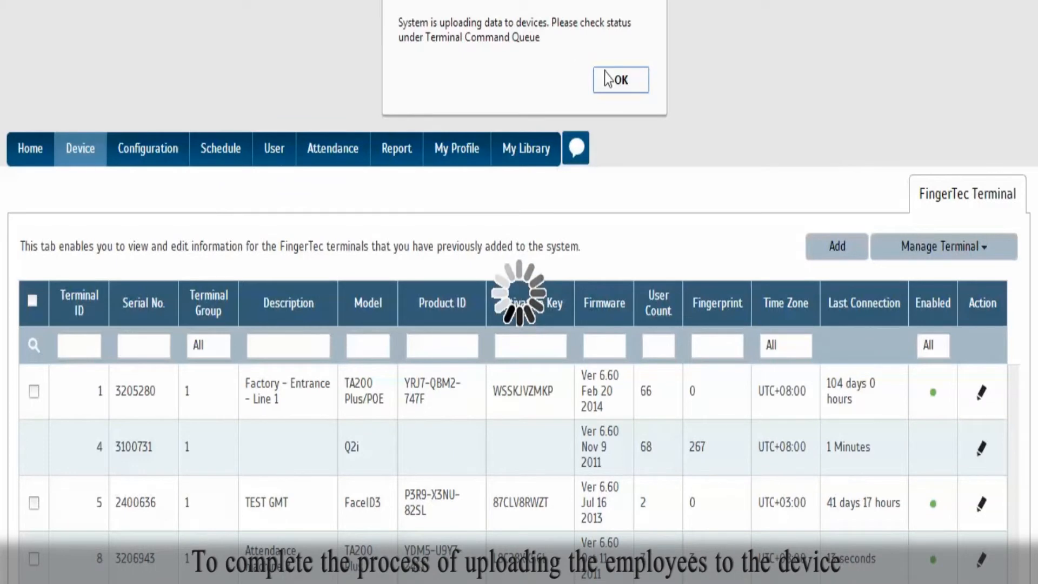
pyautogui.click(620, 79)
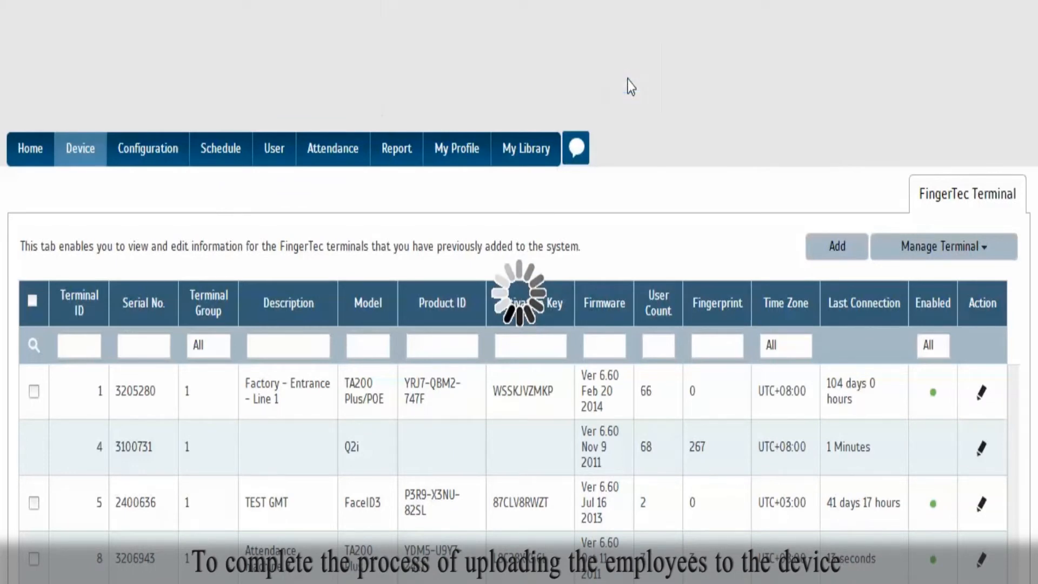